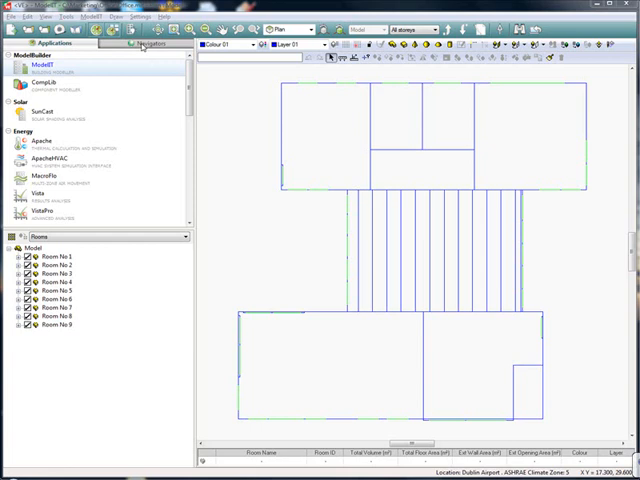
Switch to Navigators and choose UK Part L2A 2010 DSM under Compliance.
click(148, 41)
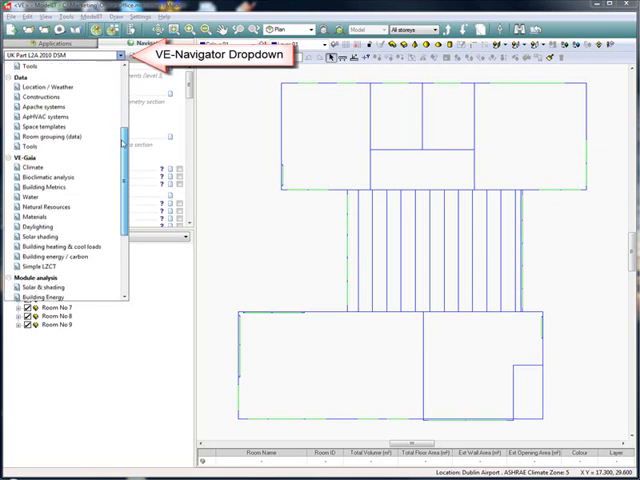
scroll(down, 3)
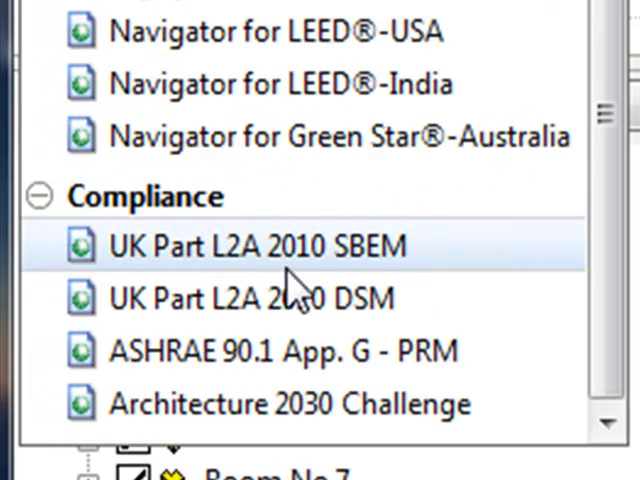
click(248, 298)
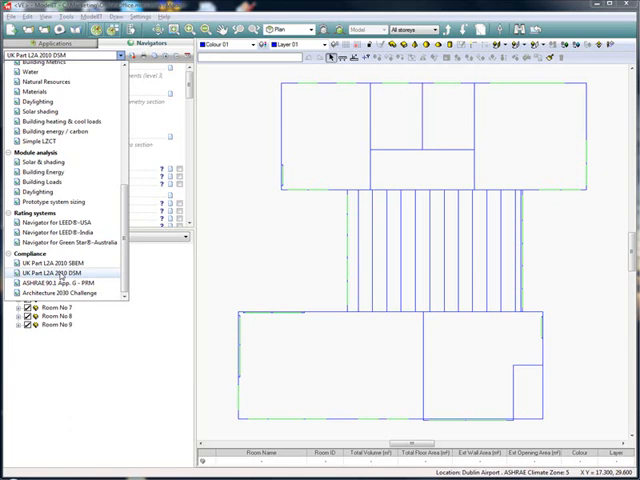
click(60, 285)
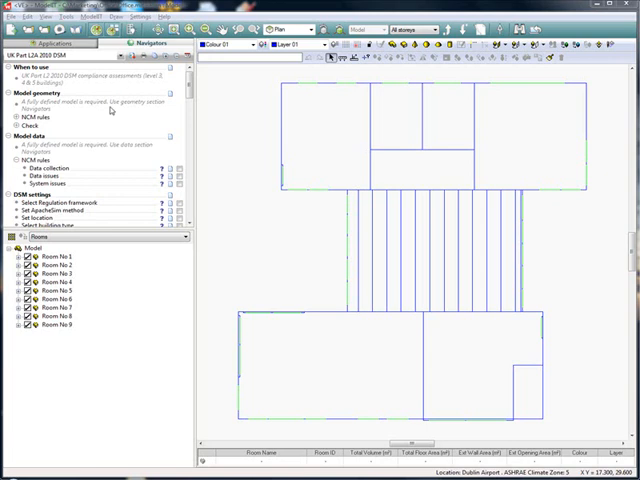
Reopen the navigator list to reach the Set location step for Dublin Airport.
click(130, 50)
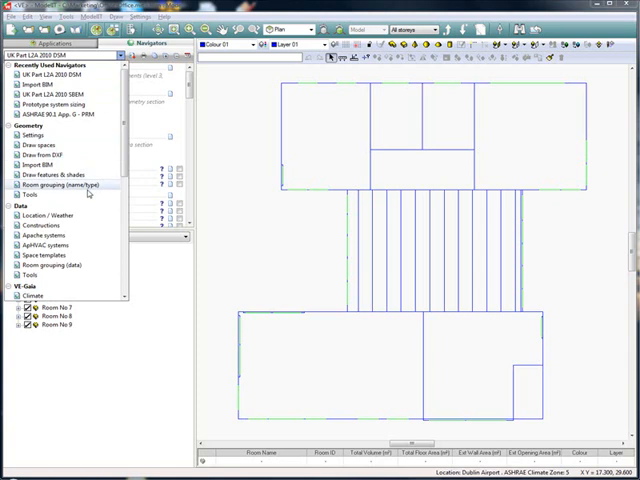
mouse_move(79, 165)
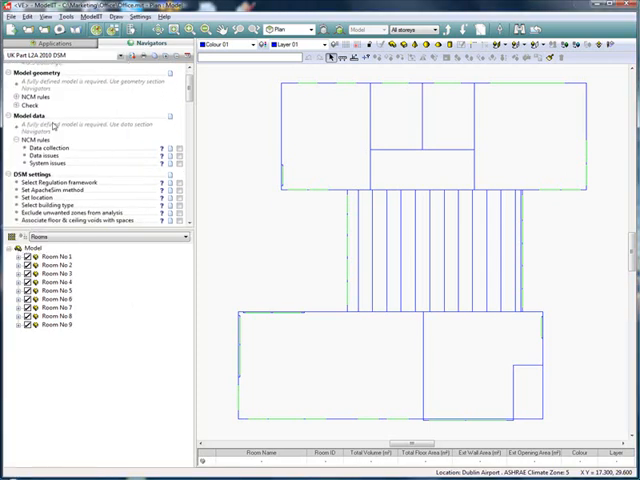
click(135, 46)
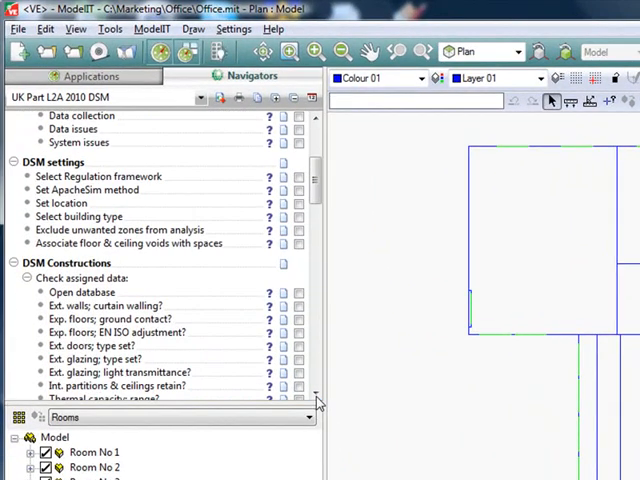
mouse_move(150, 250)
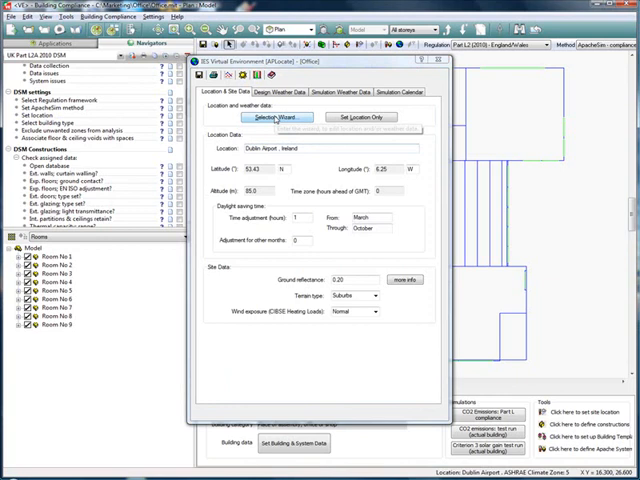
Confirm the saved location and weather data and close the APlocate dialog.
click(342, 92)
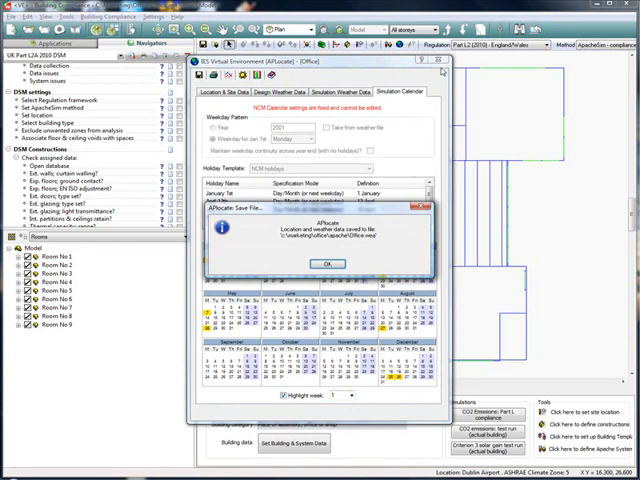
click(329, 263)
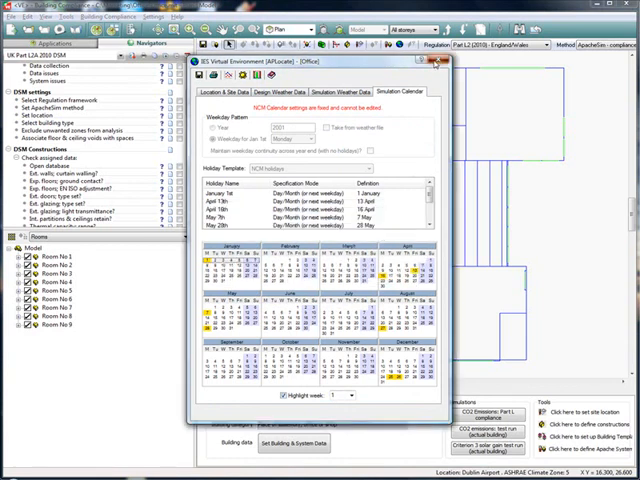
click(437, 62)
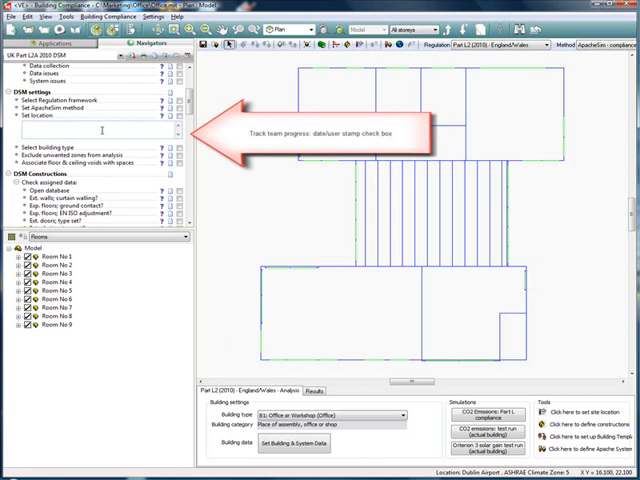
text(Set Bui)
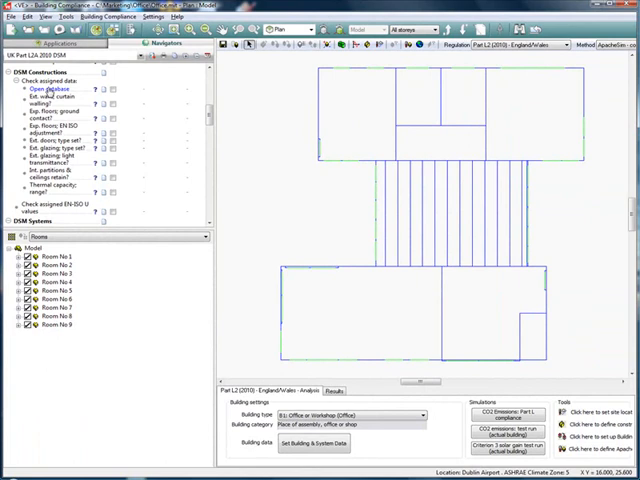
click(37, 89)
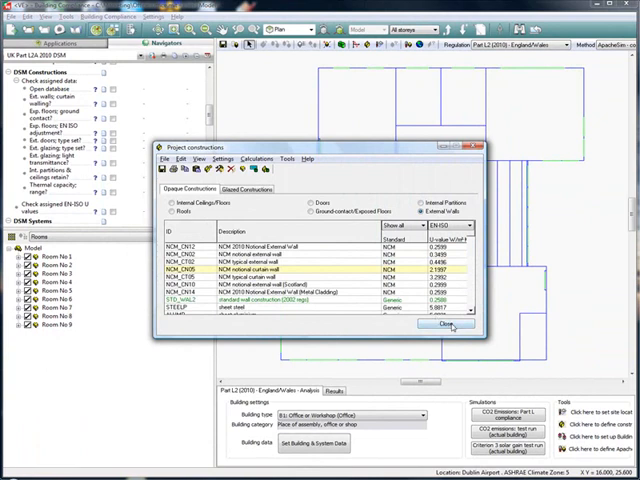
click(447, 324)
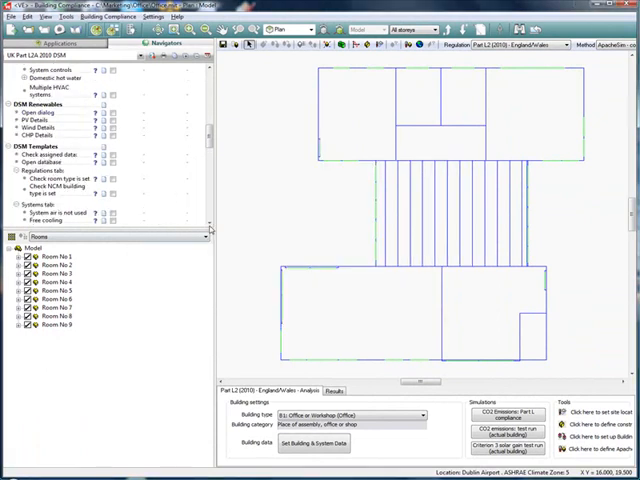
scroll(down, 3)
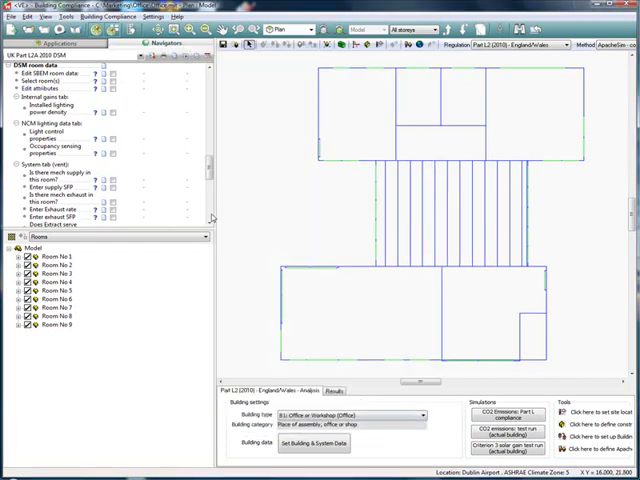
scroll(down, 3)
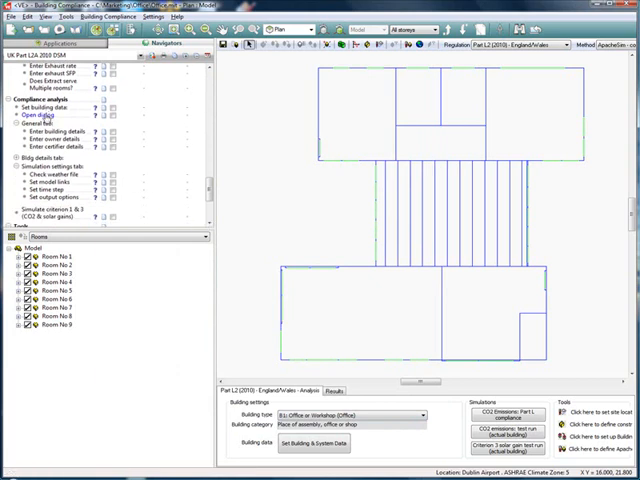
Cancel the Building & System Data dialog without changes.
click(313, 442)
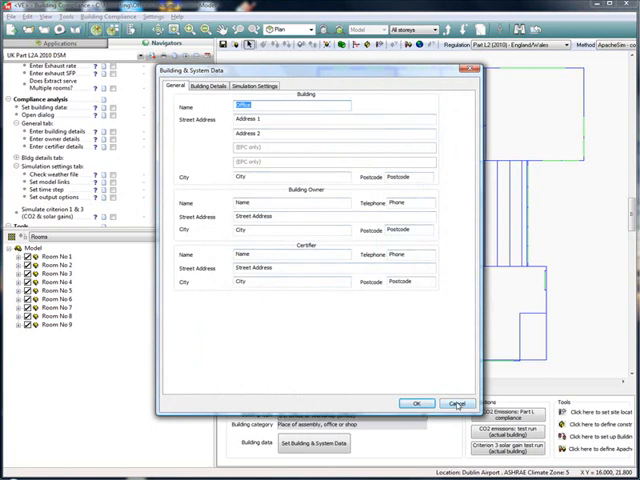
click(424, 403)
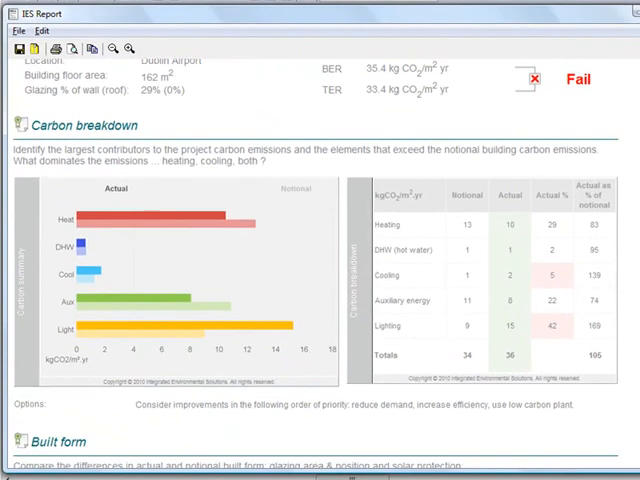
Scroll the report through Carbon breakdown, Built form and Lighting, then close it.
scroll(down, 3)
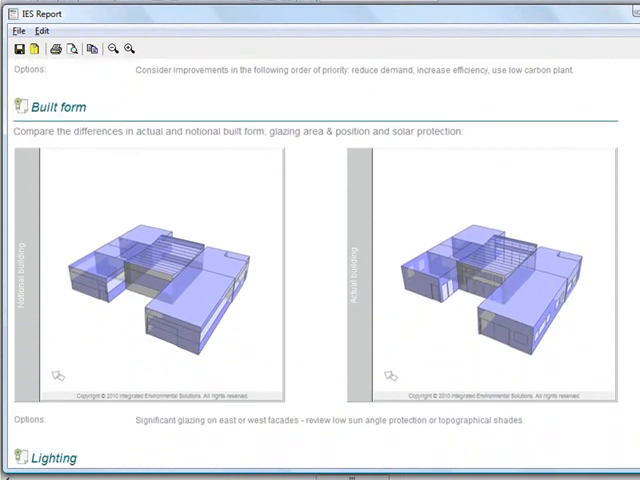
scroll(down, 3)
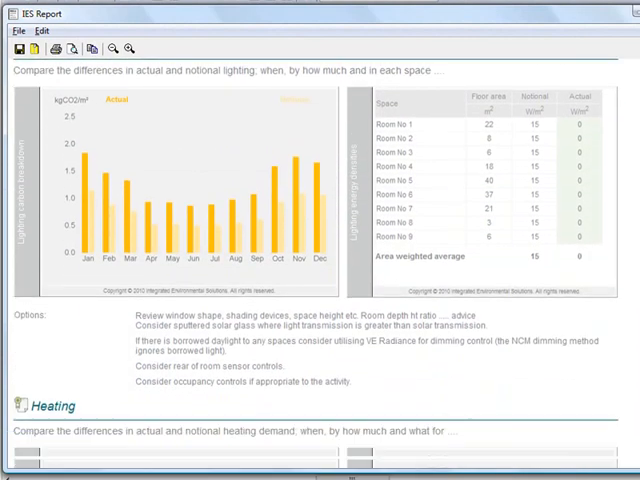
scroll(down, 3)
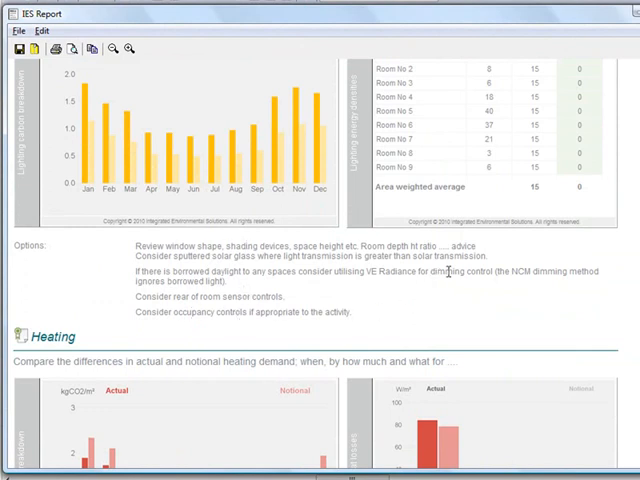
double_click(455, 272)
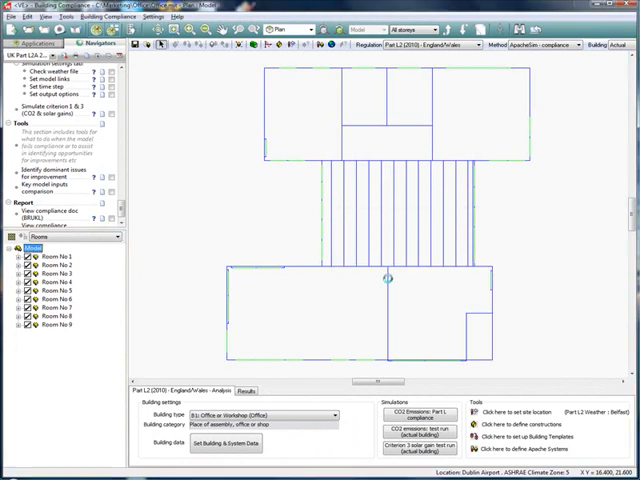
View the Key model inputs comparison report down to HVAC systems.
click(44, 214)
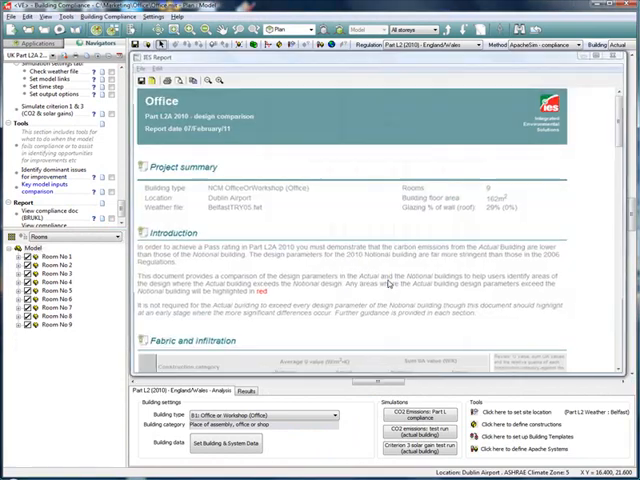
scroll(down, 3)
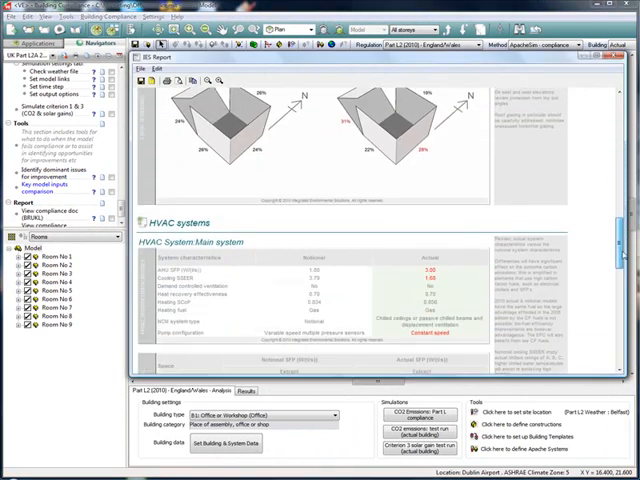
scroll(down, 3)
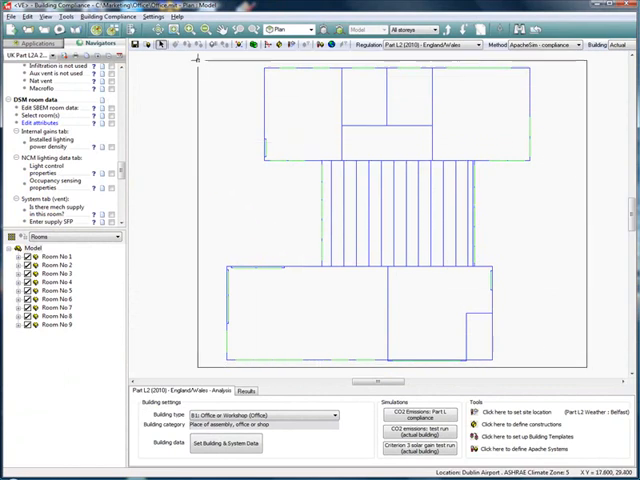
click(40, 122)
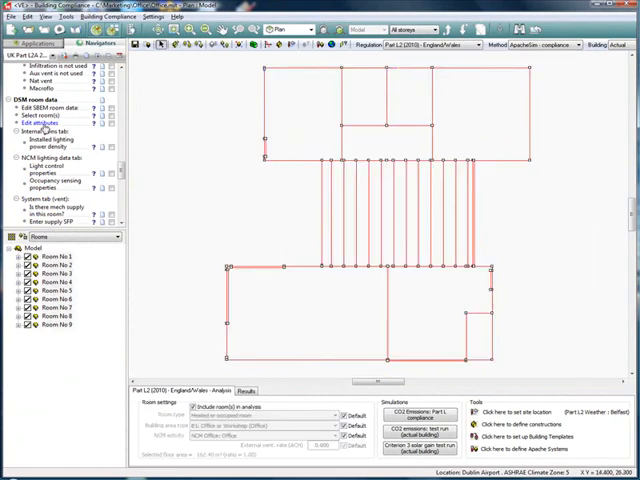
click(37, 123)
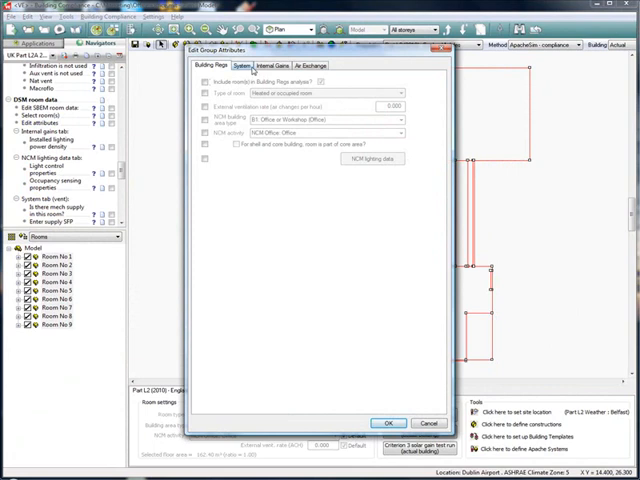
click(282, 64)
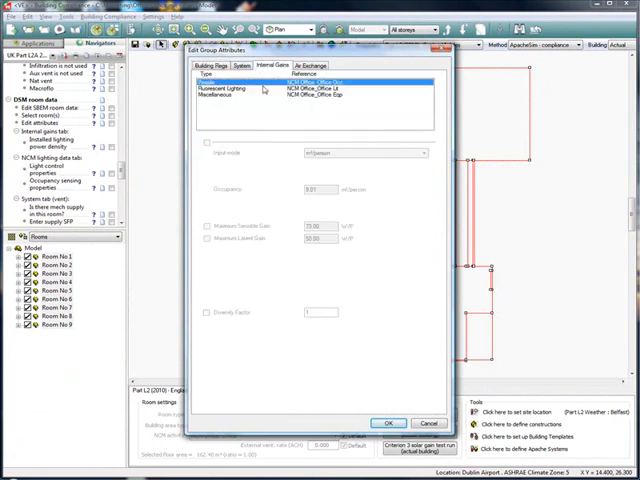
click(230, 89)
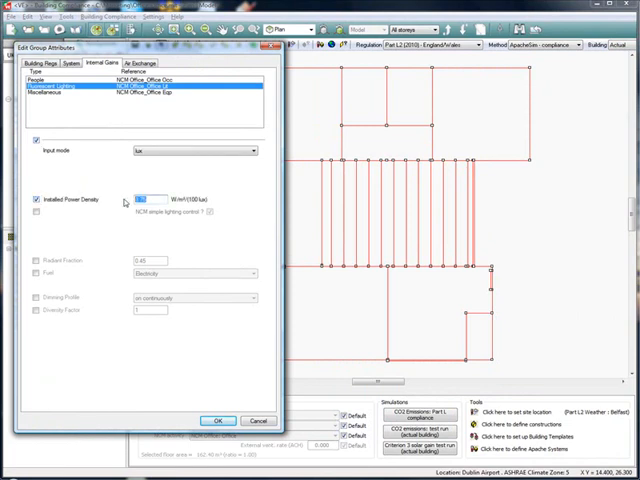
click(46, 62)
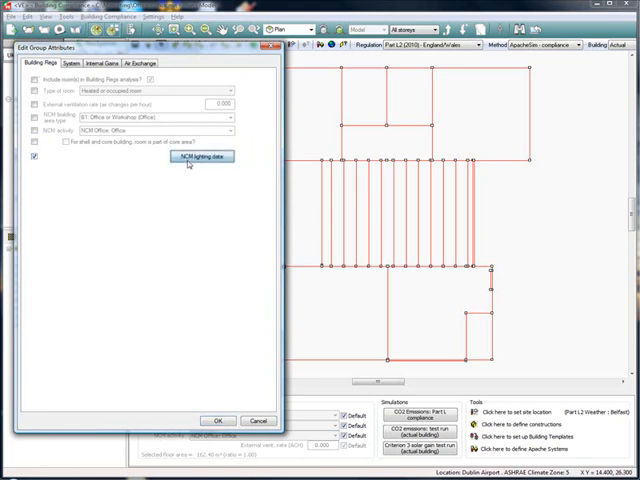
click(200, 157)
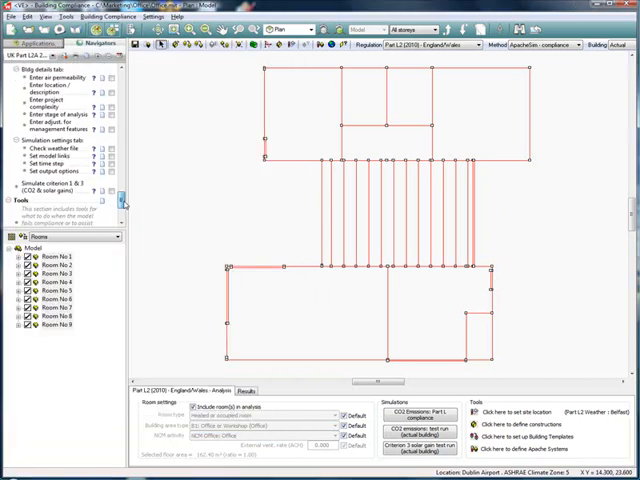
scroll(down, 3)
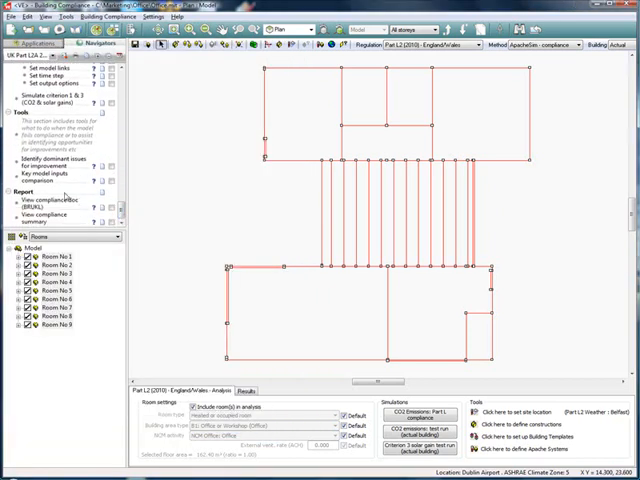